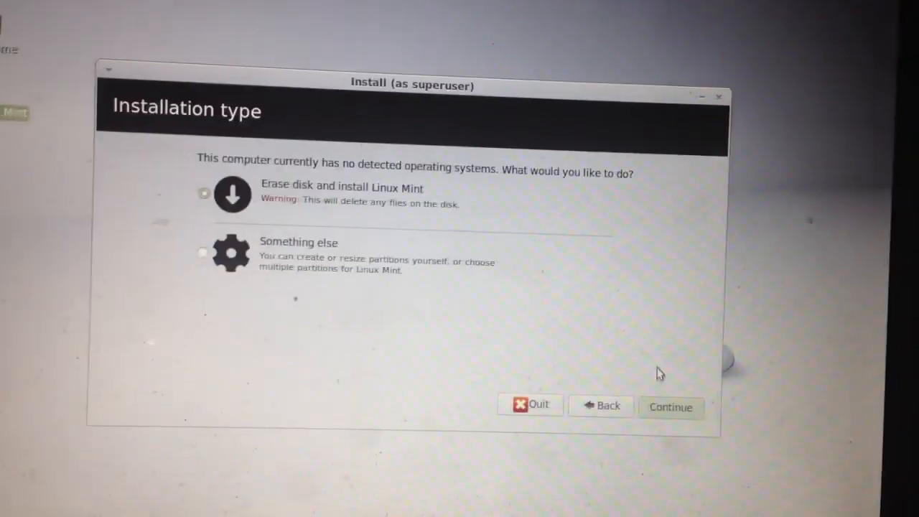
# Erase the whole 100 GB disk and begin installing, continuing past file system detection.
pyautogui.click(669, 408)
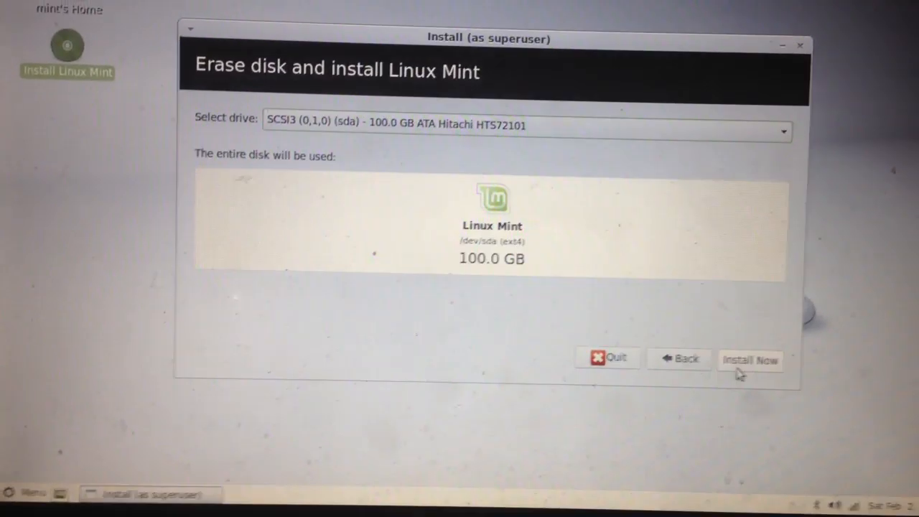
pyautogui.click(749, 359)
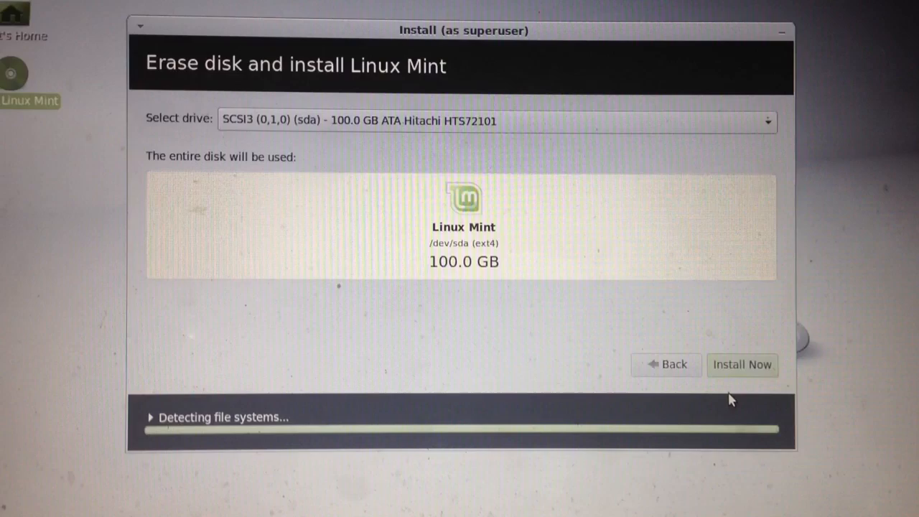
pyautogui.click(741, 364)
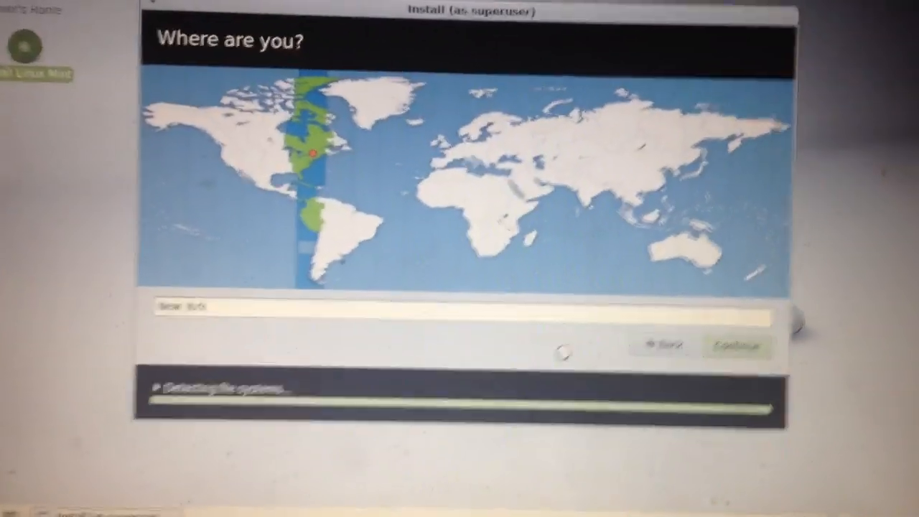
# Accept the detected location and the English (US) keyboard layout.
pyautogui.click(735, 346)
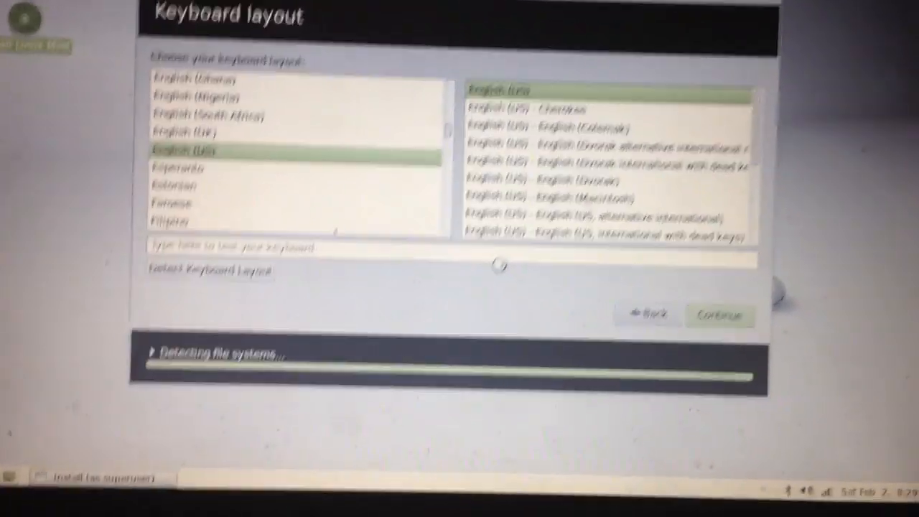
pyautogui.click(718, 316)
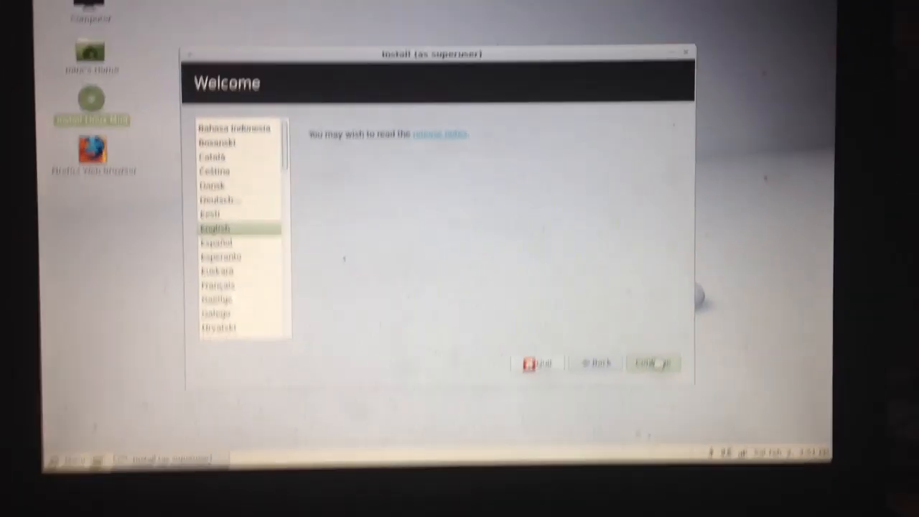
# Rerun setup in English, pass the requirements check, and erase the 100 GB disk to install.
pyautogui.click(652, 363)
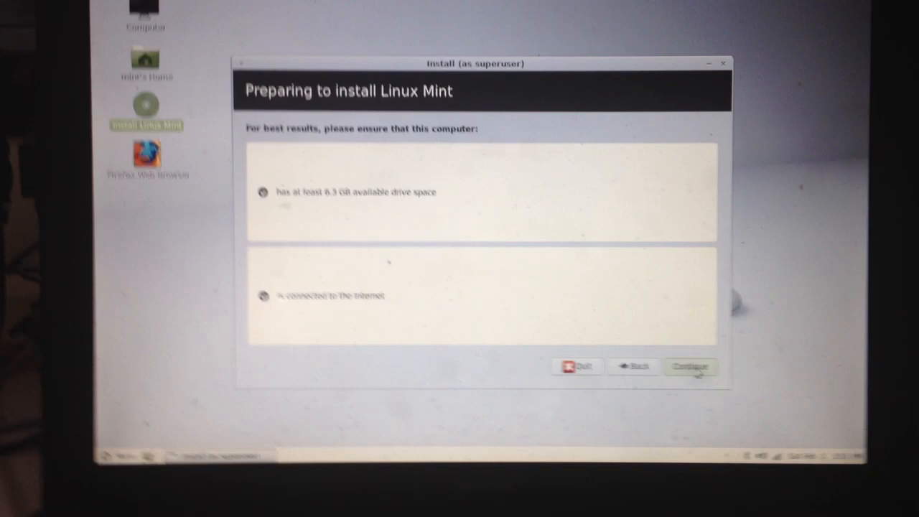
pyautogui.click(690, 366)
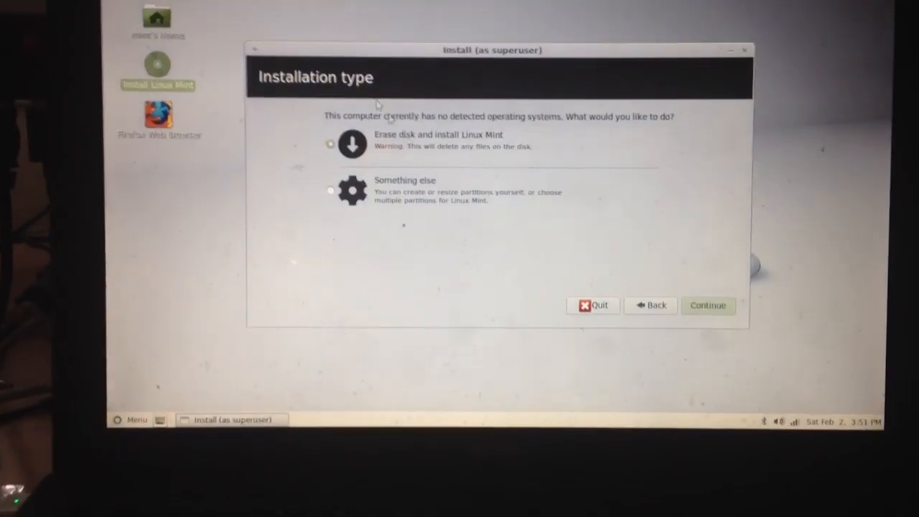
pyautogui.click(707, 304)
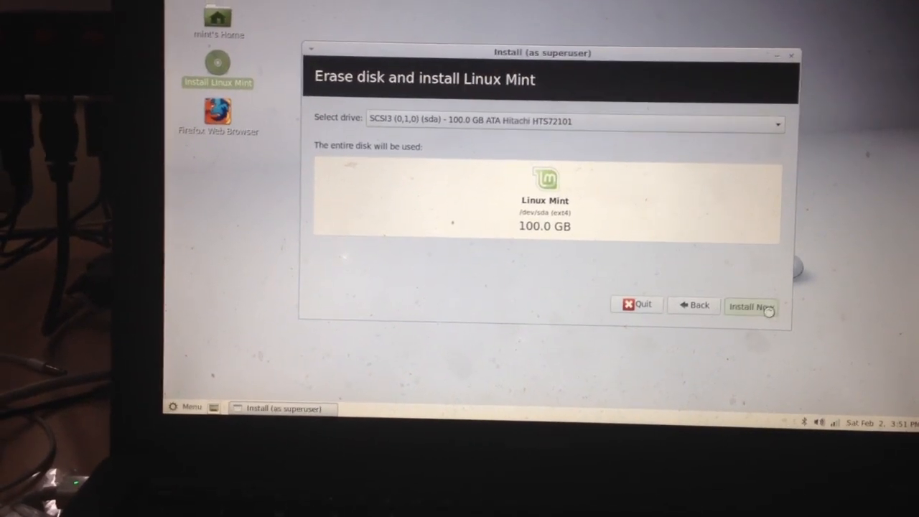
pyautogui.click(749, 307)
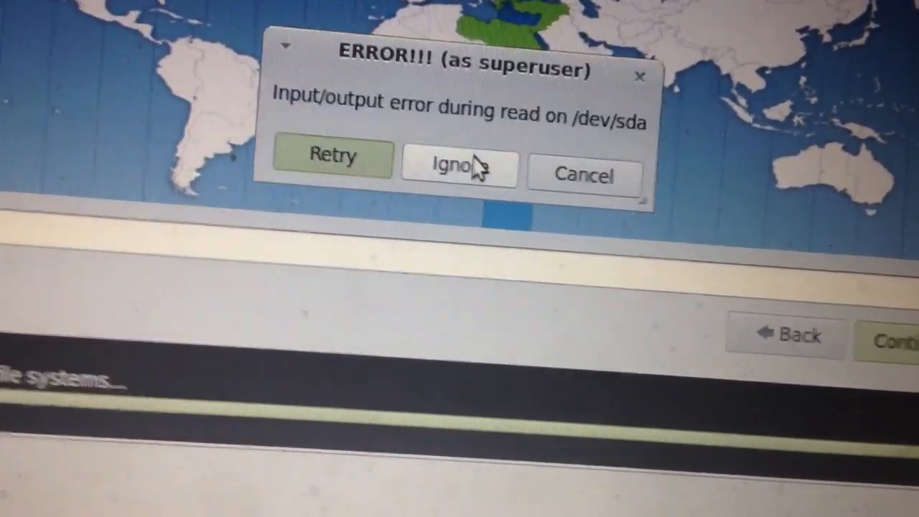
# Ignore the disk read and write input/output errors.
pyautogui.click(459, 166)
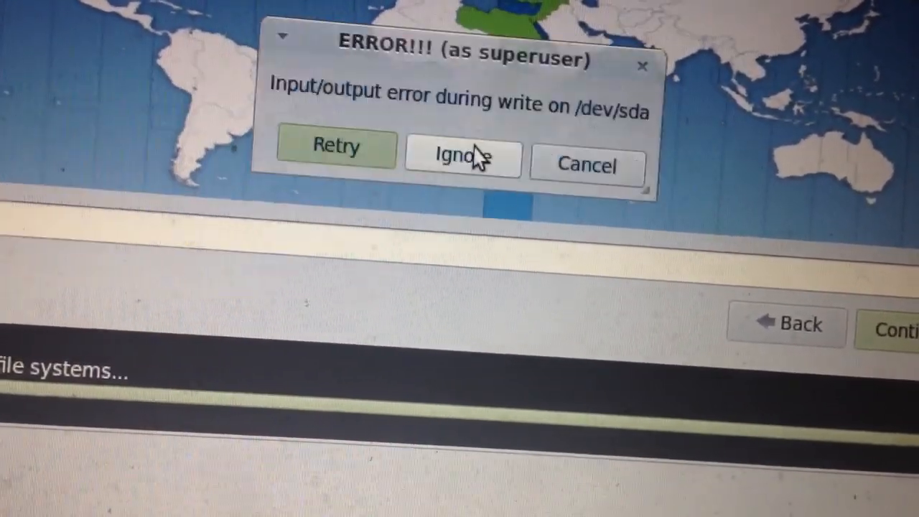
pyautogui.click(463, 156)
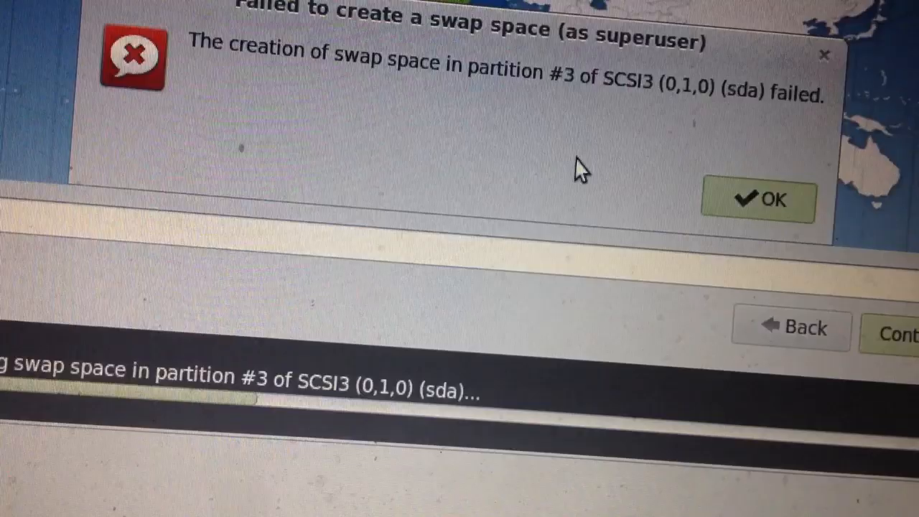